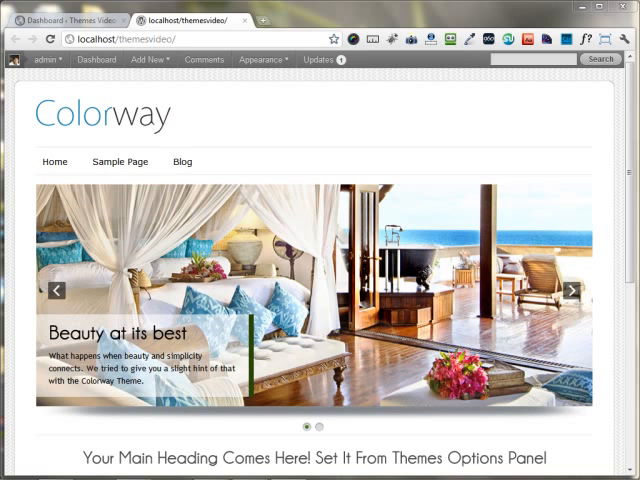
# Switch from the site front end to the WordPress admin dashboard.
pyautogui.click(147, 59)
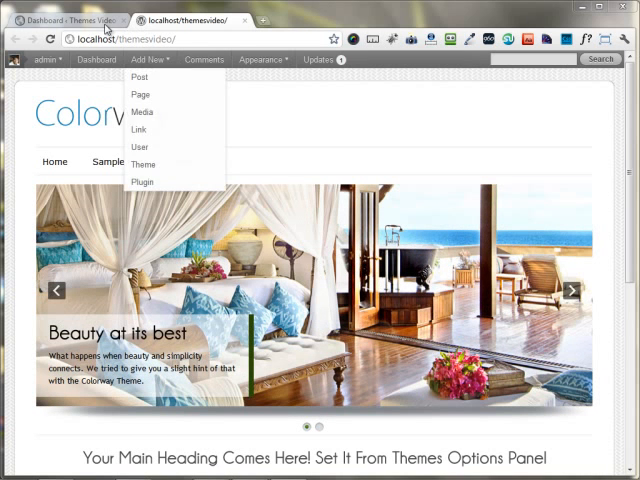
pyautogui.click(96, 59)
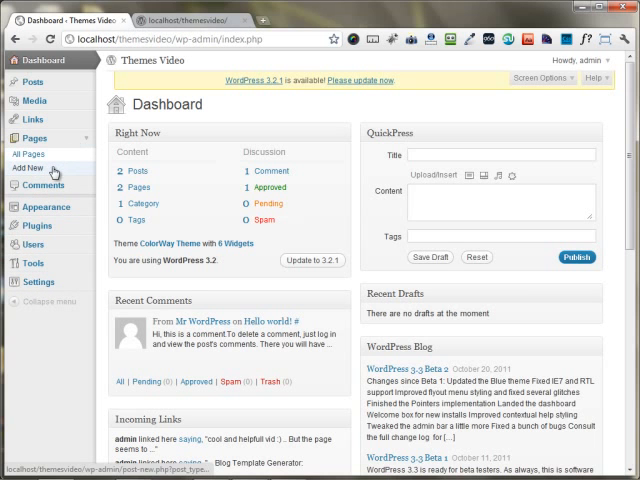
# Create a new page titled 'Gallery' using the Gallery Template and start choosing images to upload.
pyautogui.click(29, 167)
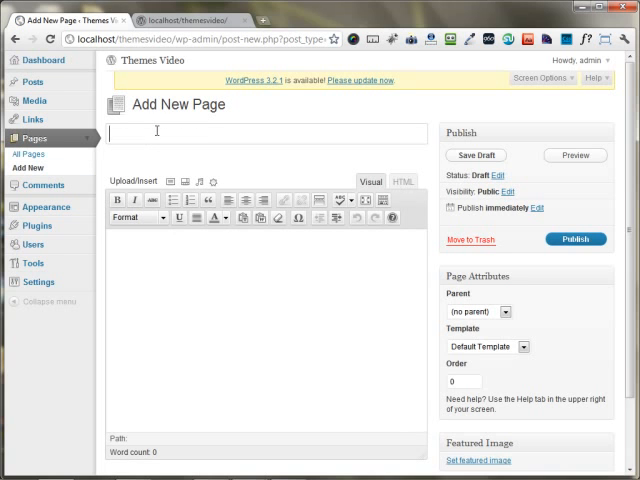
pyautogui.write('Gallery')
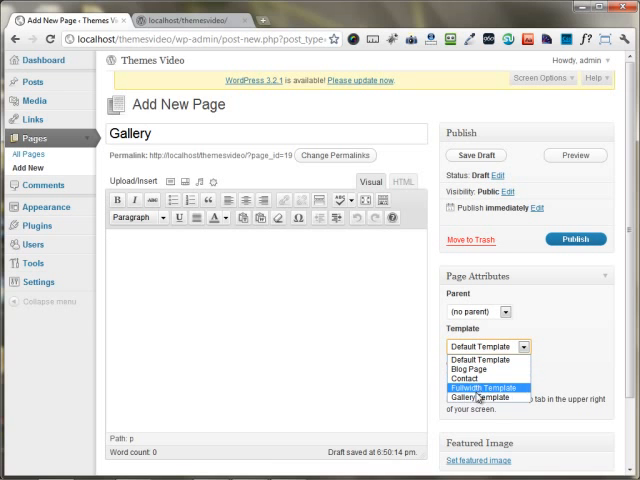
pyautogui.click(478, 397)
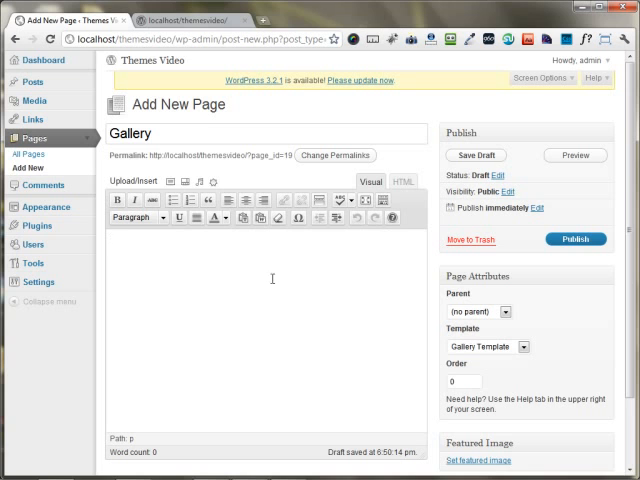
pyautogui.moveTo(167, 181)
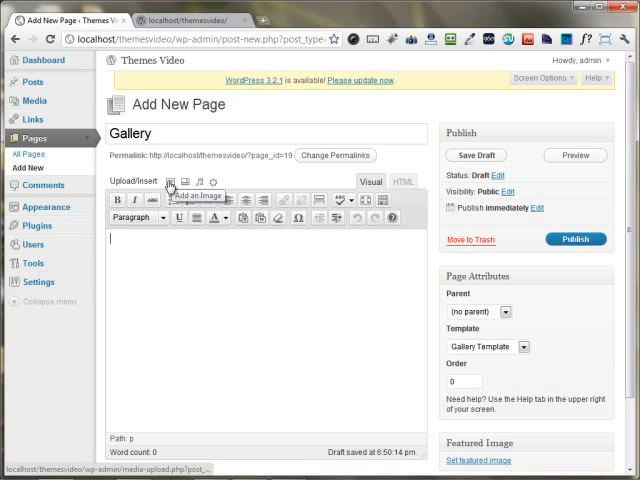
pyautogui.click(169, 182)
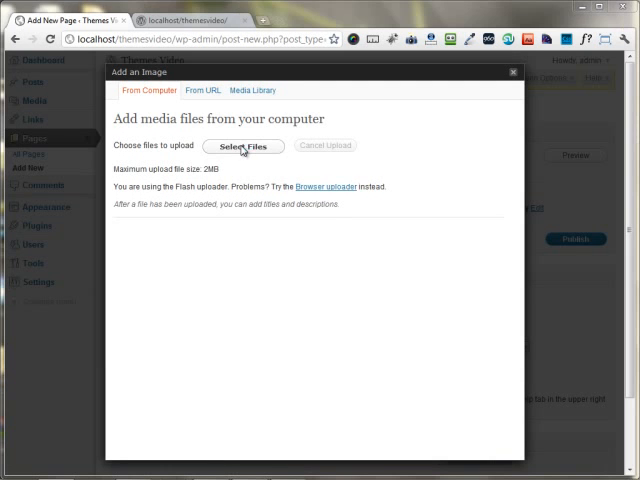
pyautogui.click(242, 146)
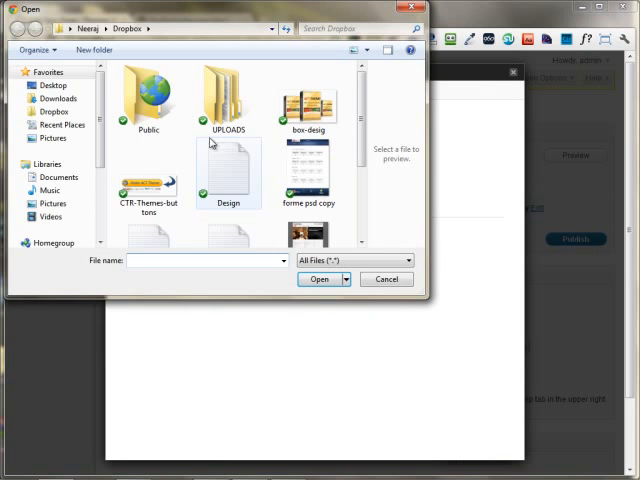
# Upload all eight images from the Desktop's Gallery Images folder.
pyautogui.click(53, 85)
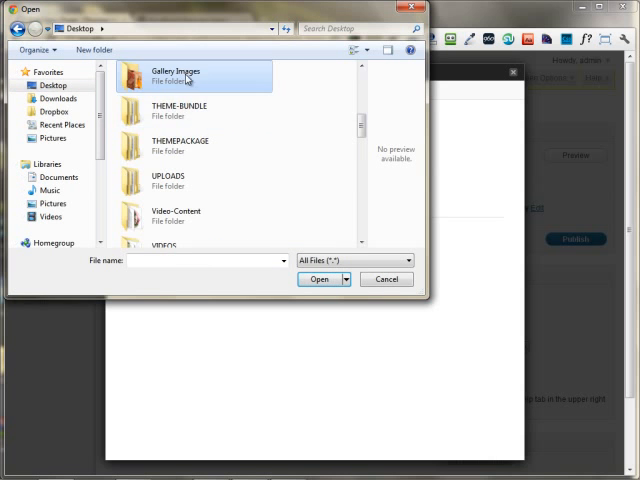
pyautogui.doubleClick(175, 75)
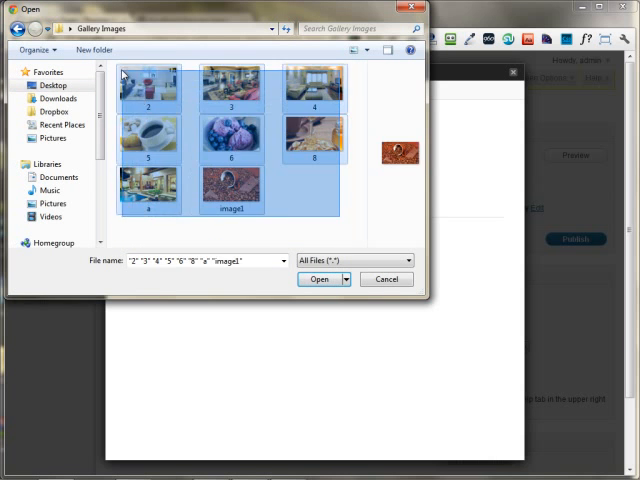
pyautogui.click(319, 279)
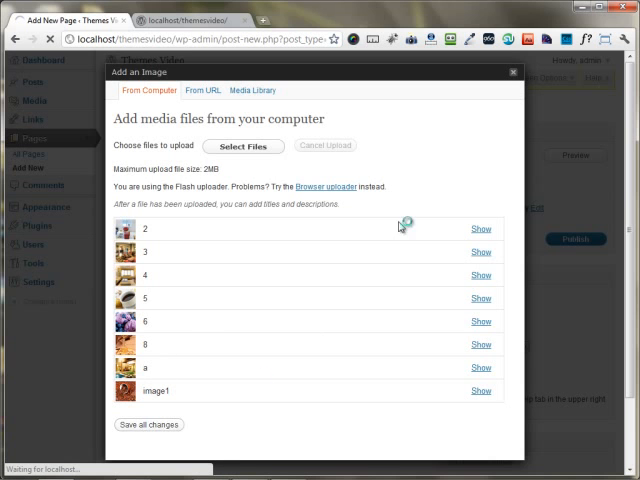
# Save the eight uploaded images to the Gallery page and return to the editor.
pyautogui.click(246, 90)
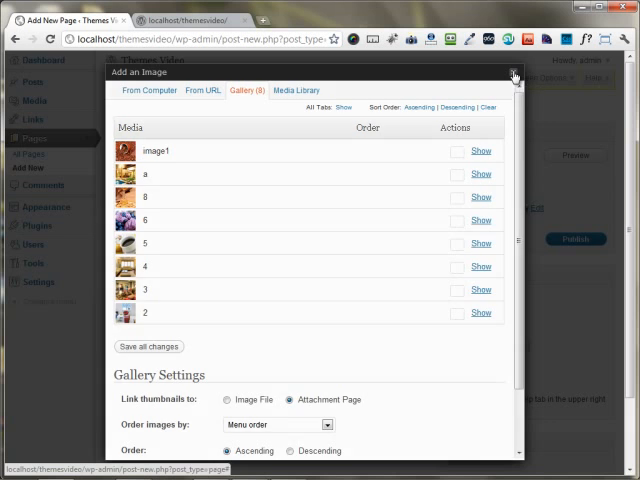
pyautogui.click(513, 76)
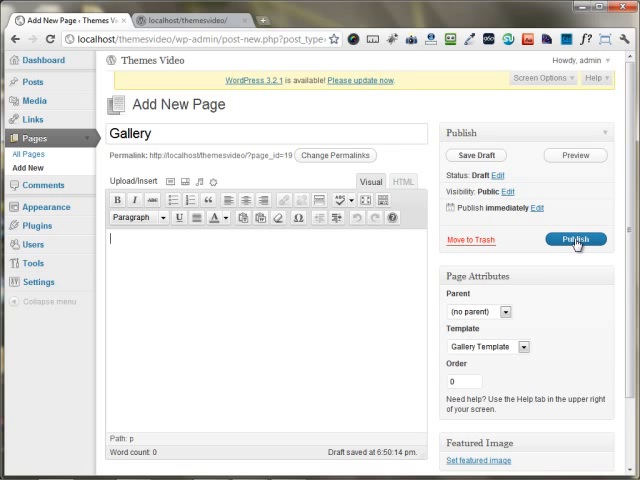
# Publish the Gallery page and view its image grid on the live Colorway site.
pyautogui.click(576, 239)
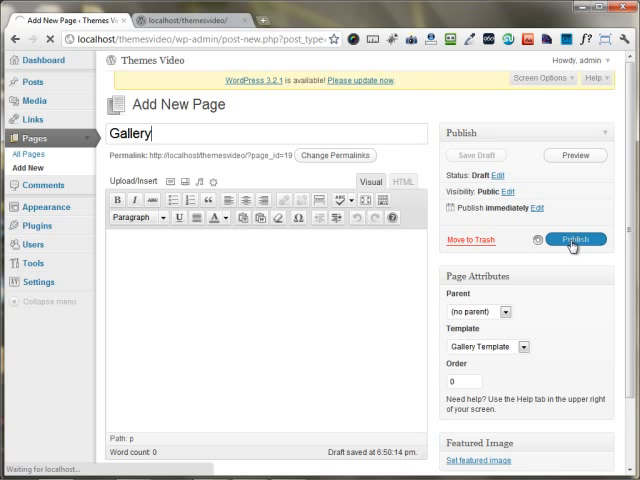
pyautogui.click(574, 239)
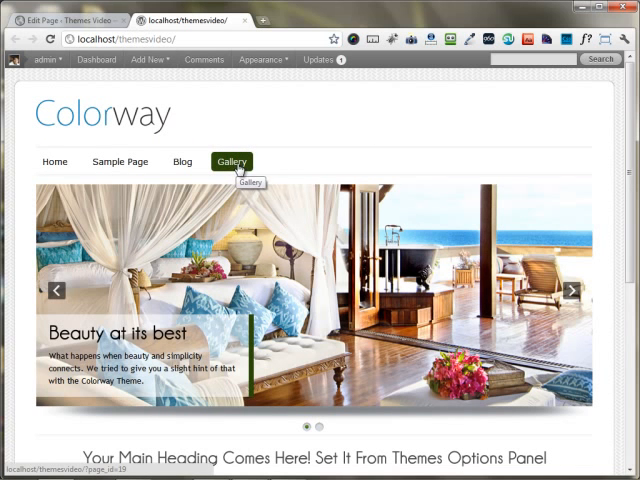
pyautogui.click(231, 161)
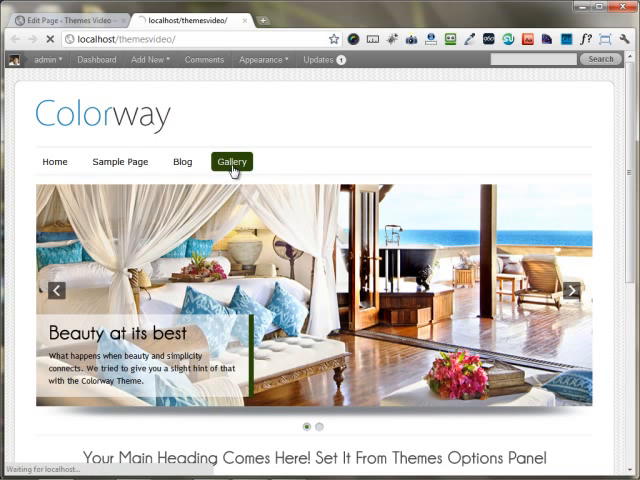
pyautogui.click(231, 161)
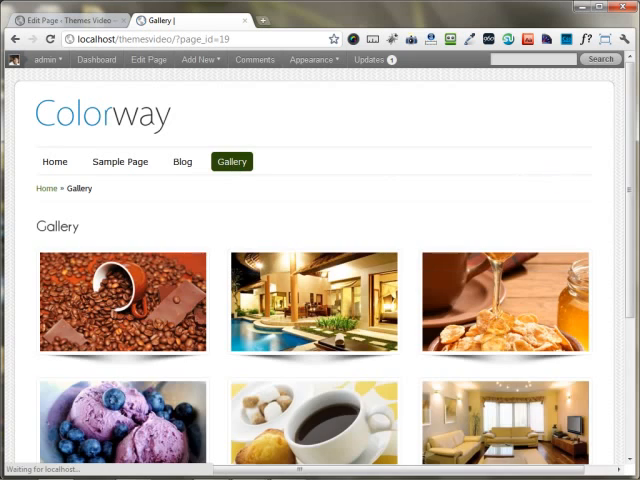
pyautogui.scroll(-3)
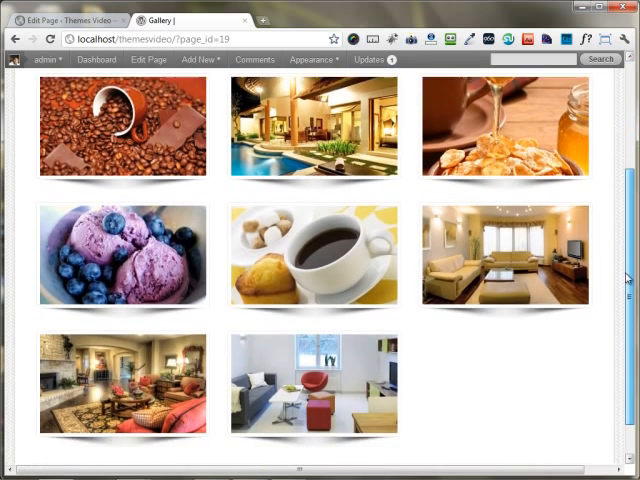
pyautogui.scroll(3)
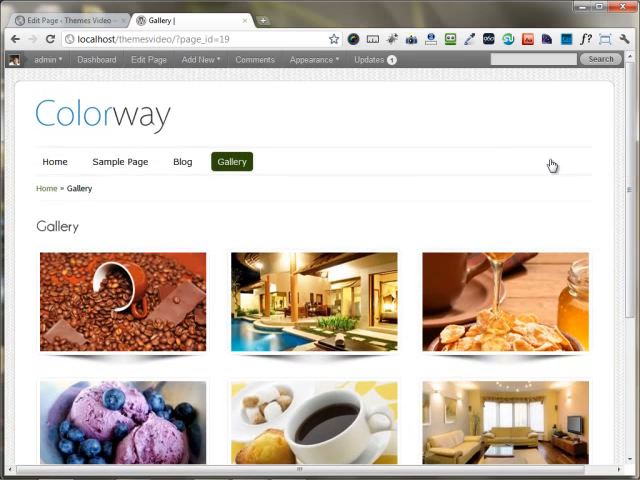
pyautogui.moveTo(408, 214)
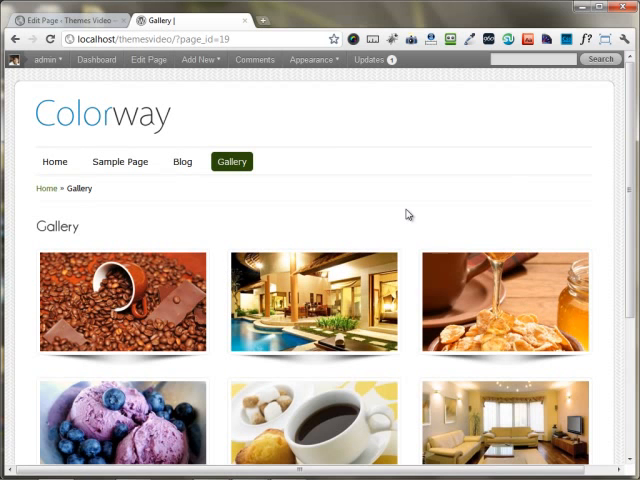
pyautogui.moveTo(356, 289)
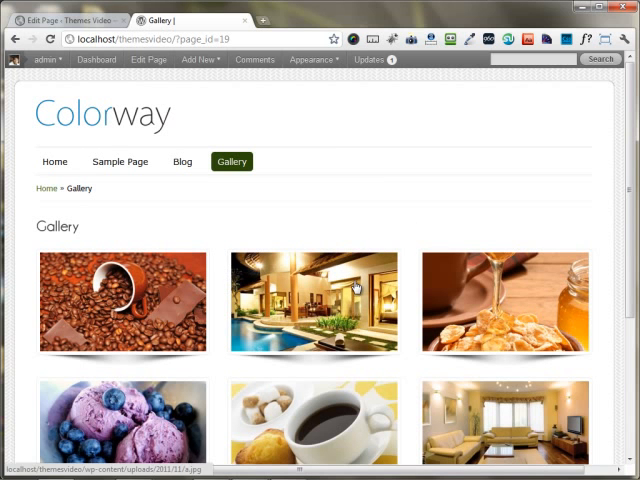
pyautogui.click(313, 300)
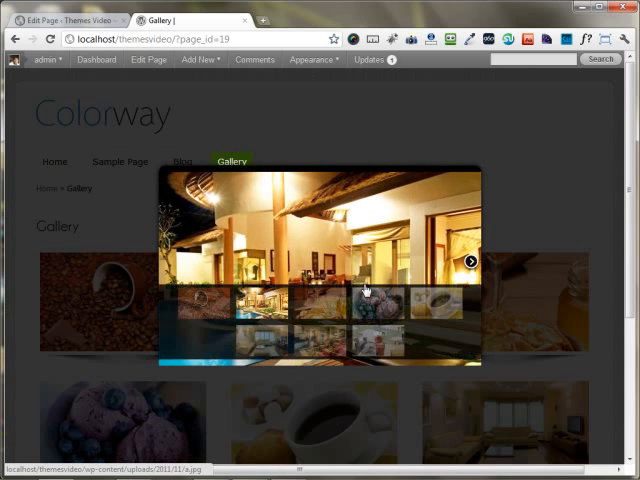
pyautogui.click(469, 260)
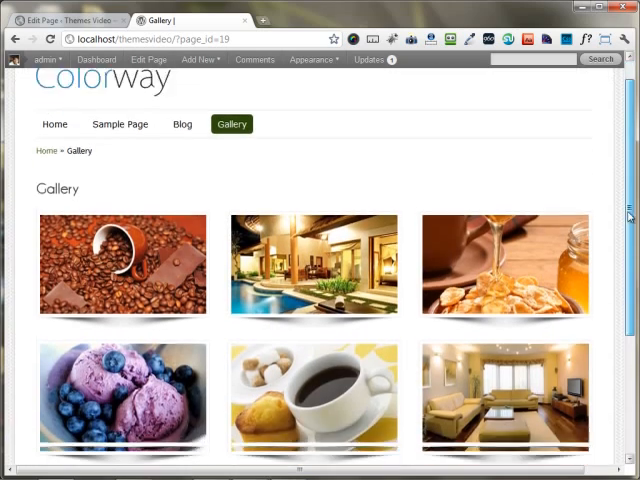
pyautogui.click(505, 398)
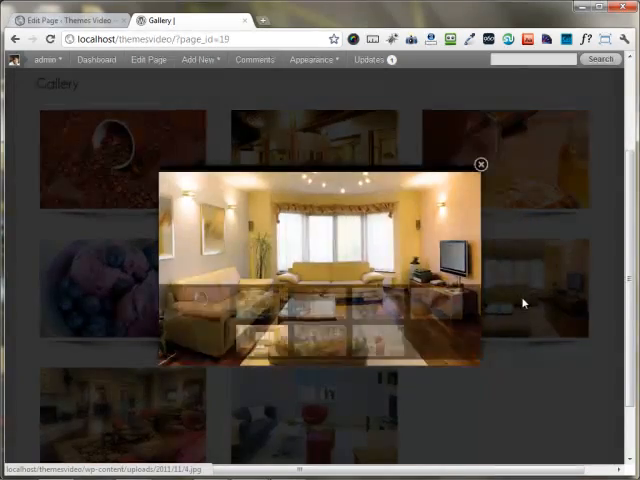
pyautogui.click(480, 163)
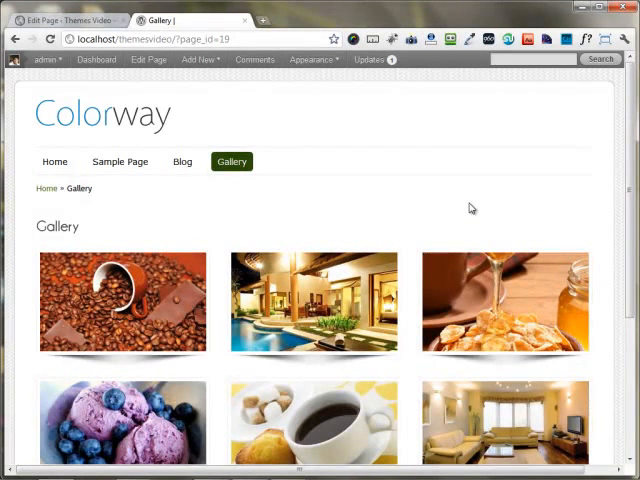
pyautogui.moveTo(457, 216)
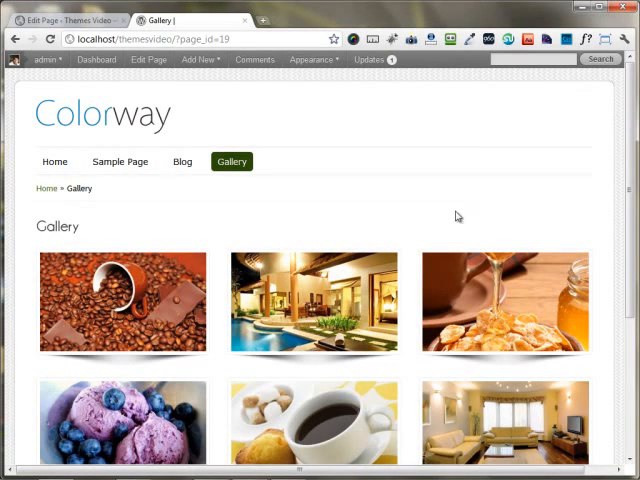